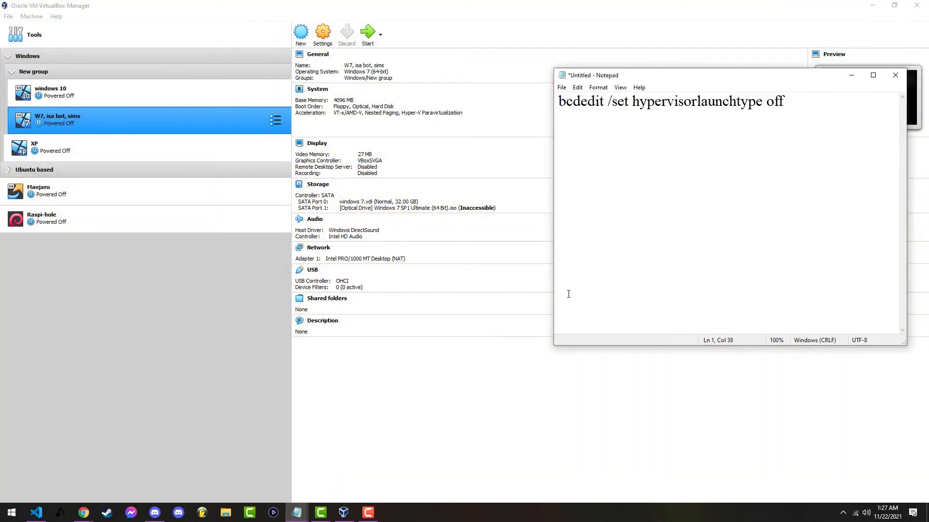
- Search Windows for CMD so Command Prompt appears as the best match
left_click(10, 512)
type("CMD")
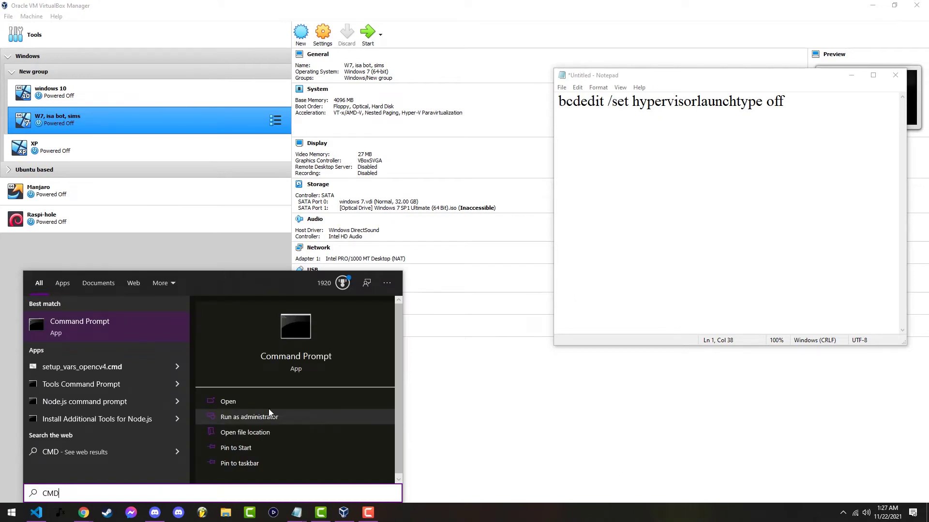
- Run 'bcdedit /set hypervisorlaunchtype off' in an administrator Command Prompt
left_click(249, 416)
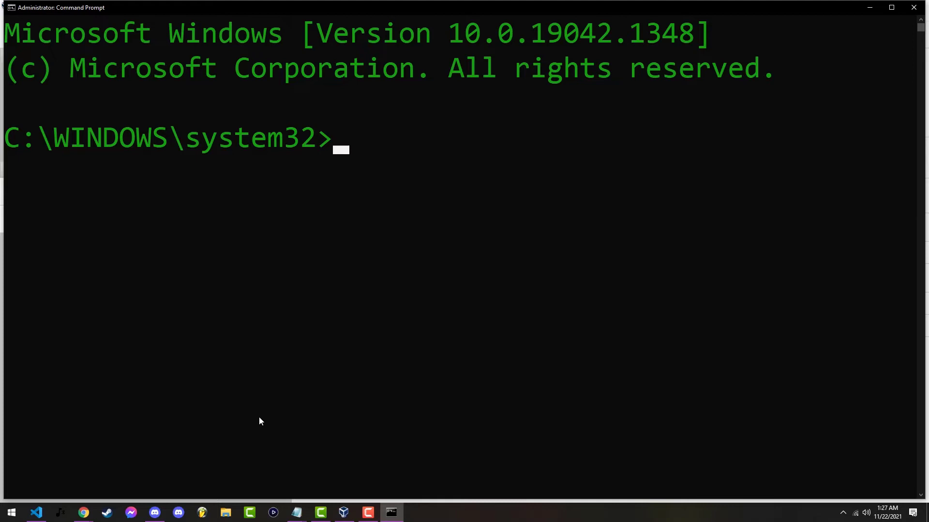
type("bcdedit /set hypervisorlaunchtype off")
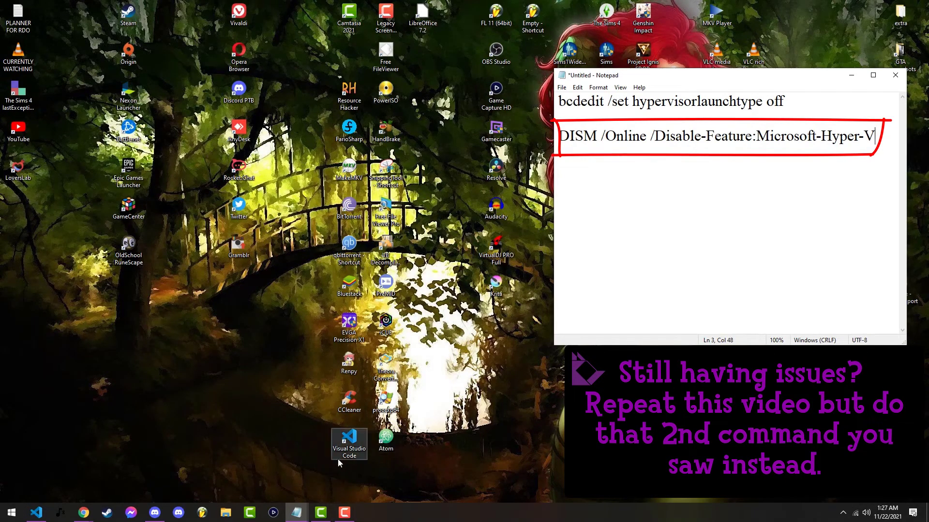
- Note the DISM /Online /Disable-Feature:Microsoft-Hyper-V fallback and return to VirtualBox Manager
type("VIRTH")
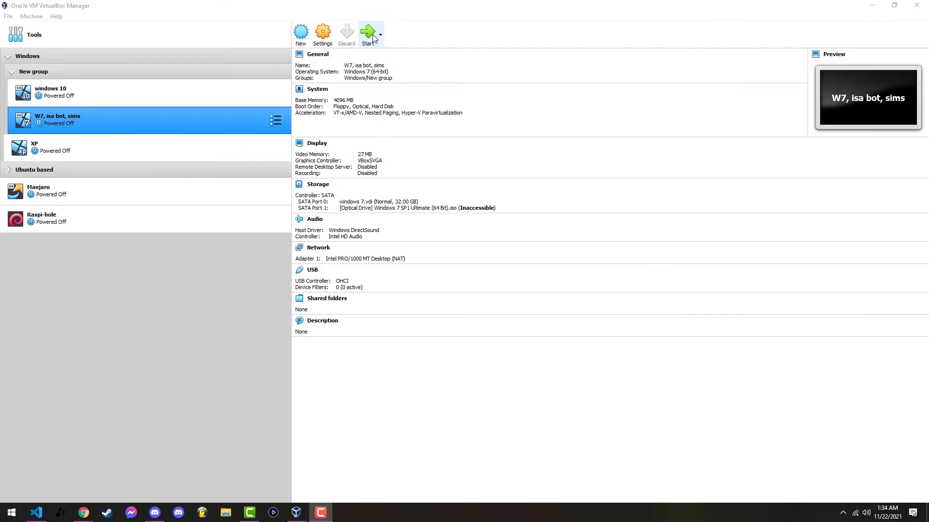
- Start the W7 virtual machine so it boots to its Windows 7 desktop
left_click(368, 33)
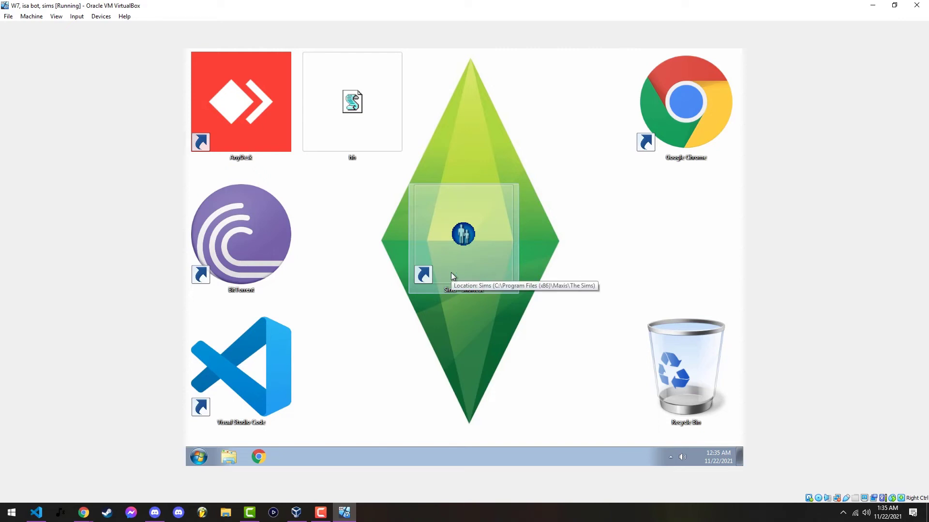
mouse_move(468, 378)
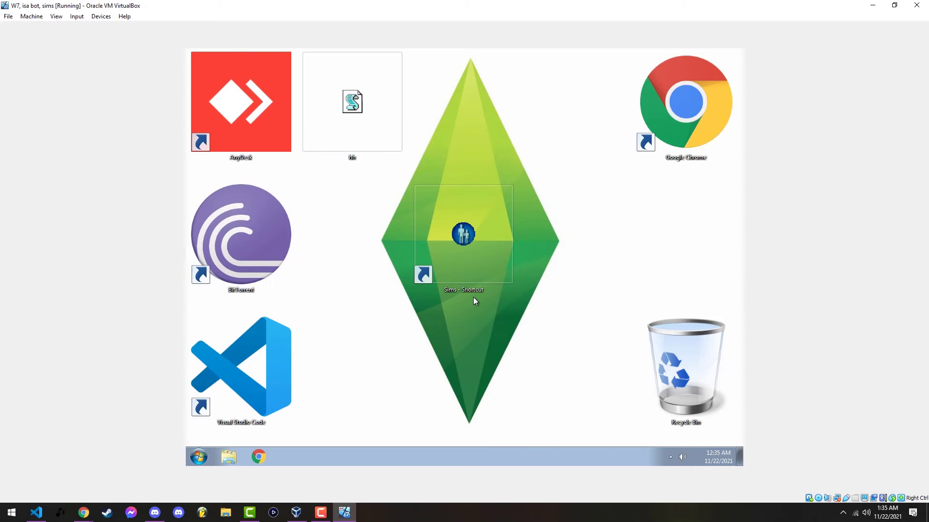
mouse_move(460, 371)
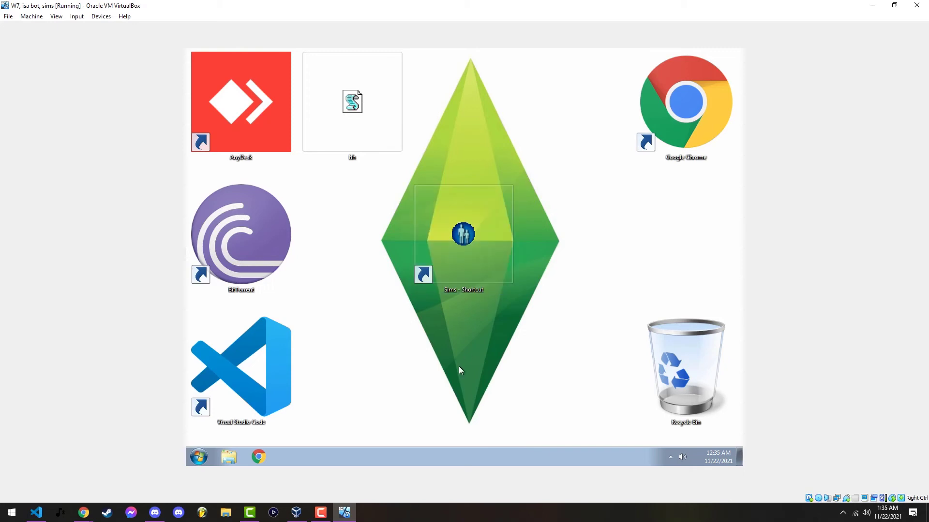